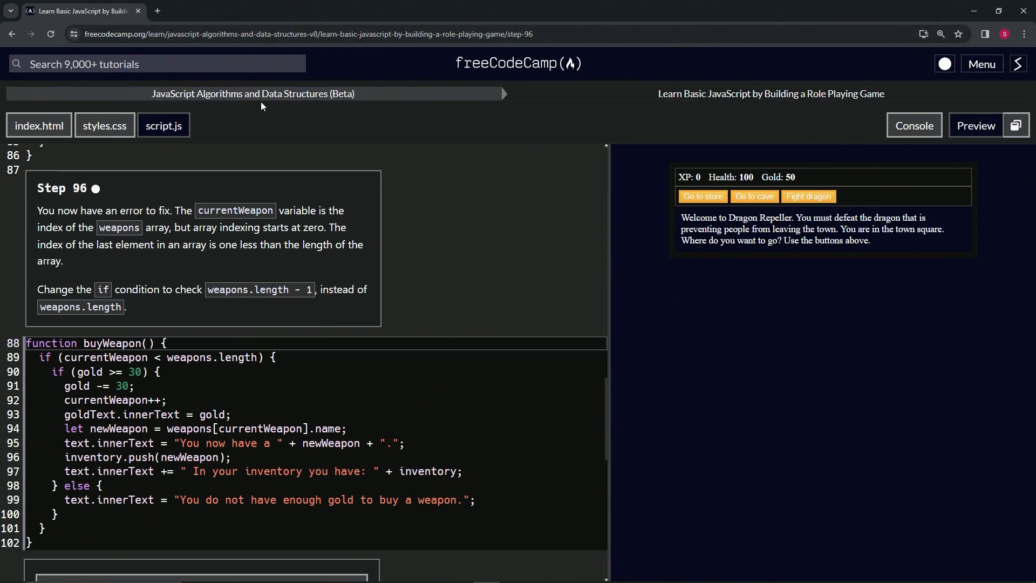
mouse_move(722, 117)
type(" - 1")
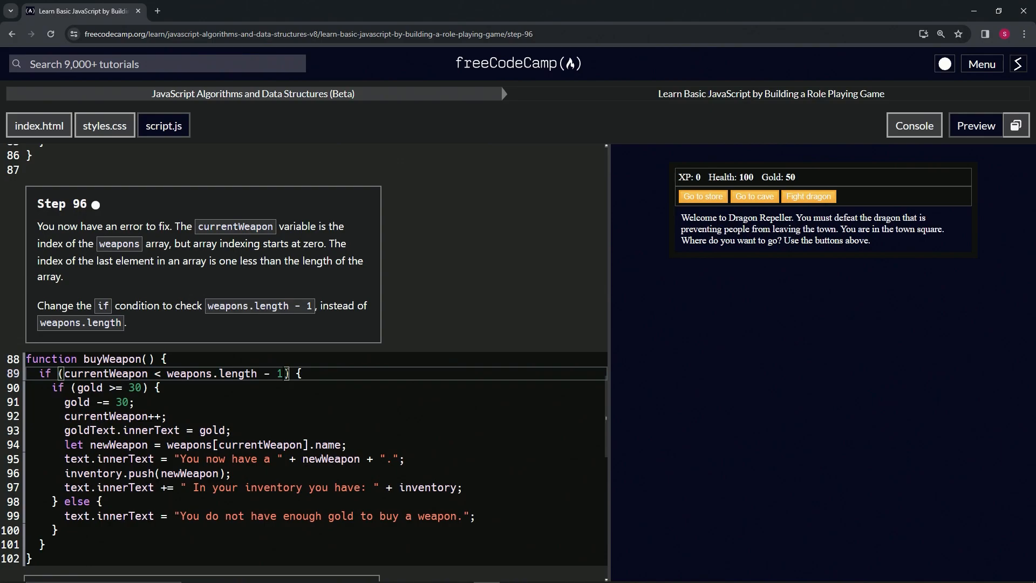
mouse_move(234, 415)
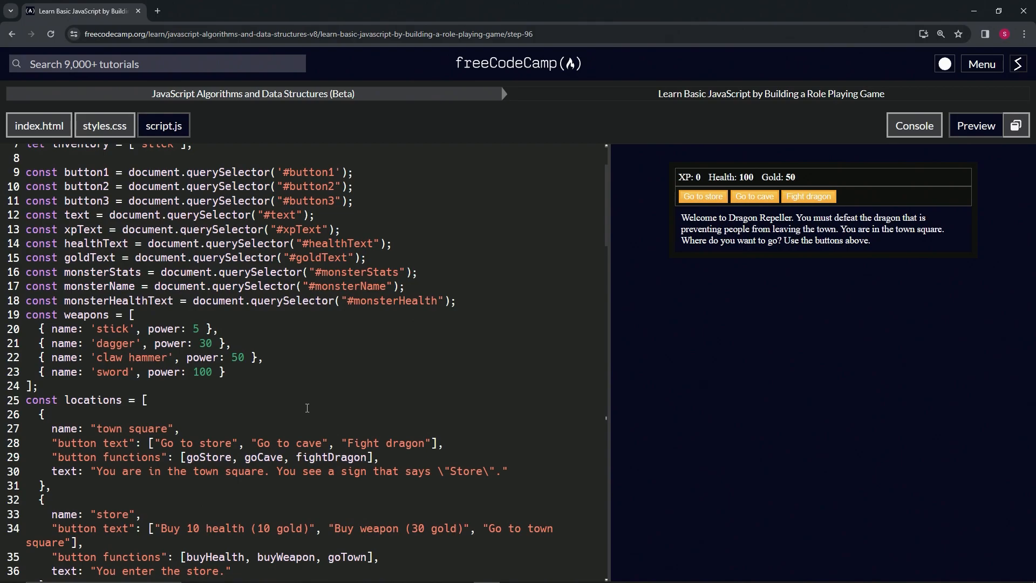
scroll("down", 3)
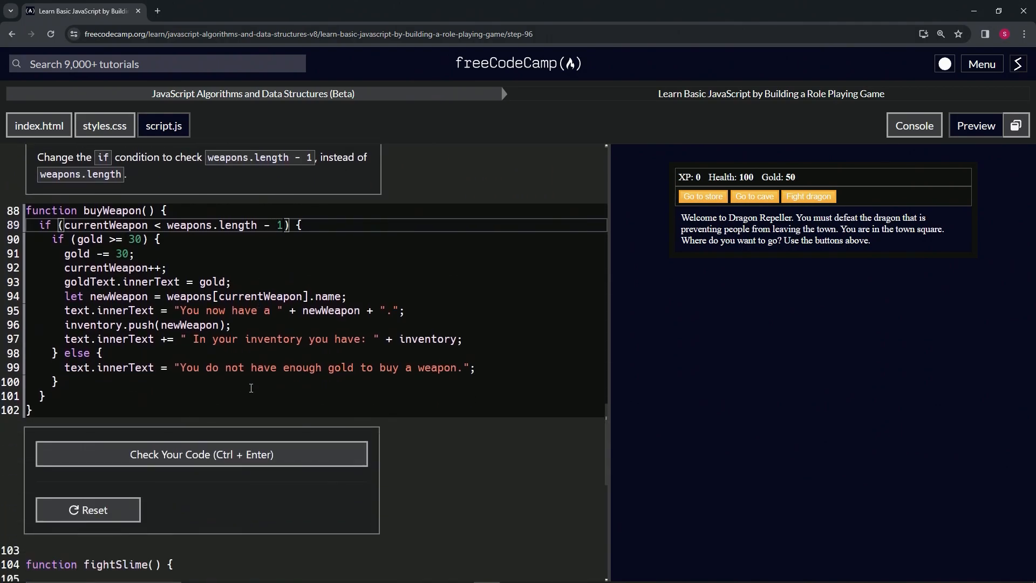
Step: Check the weapons.length - 1 condition passes Step 96, then submit and advance to Step 97
left_click(200, 454)
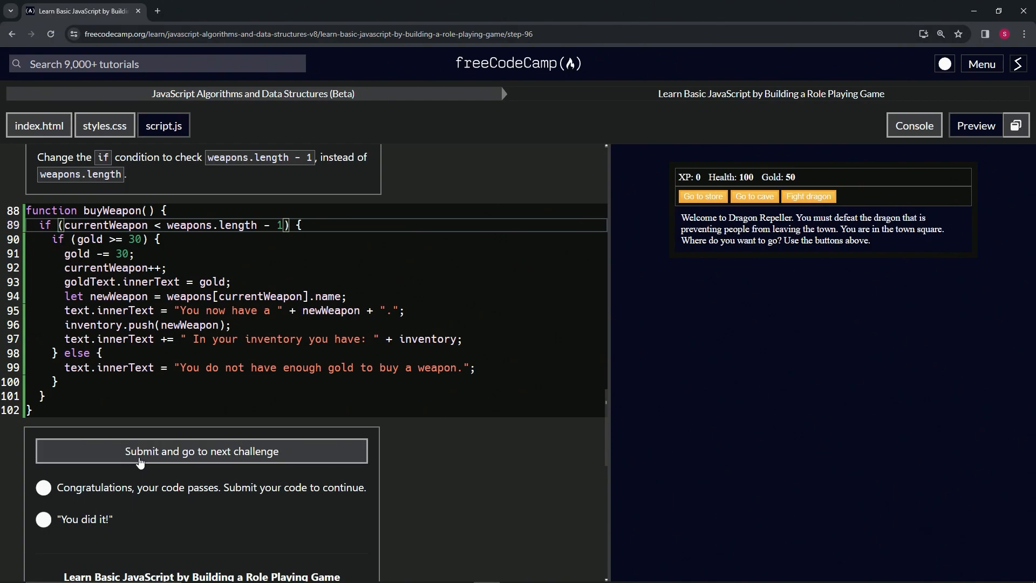
left_click(202, 450)
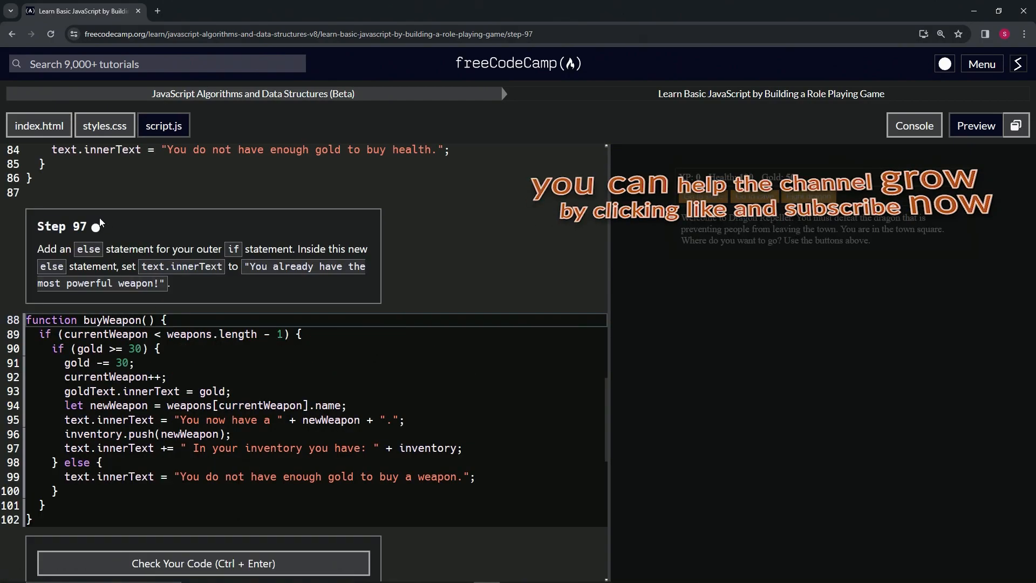